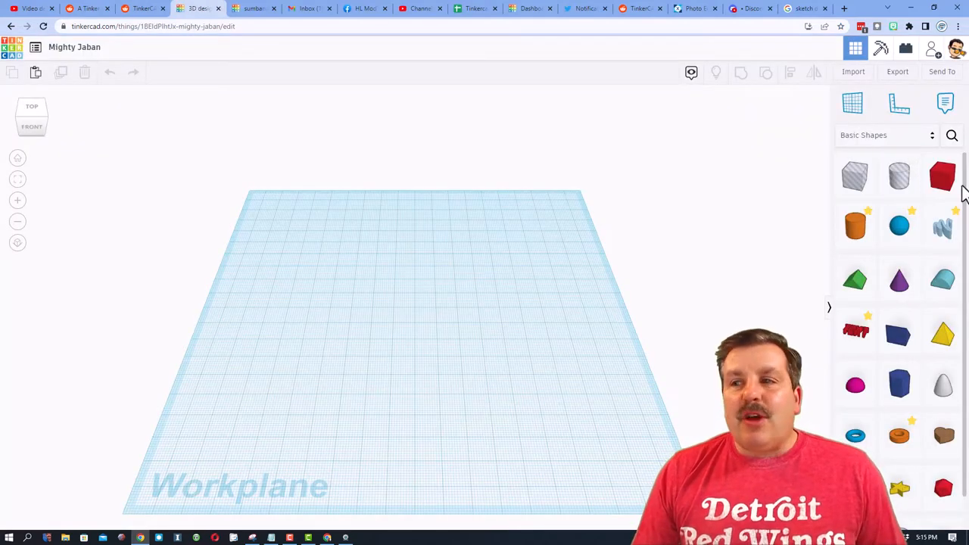
# Search the shape library for 'bent' to find the Bent Pipe shape
pyautogui.click(951, 134)
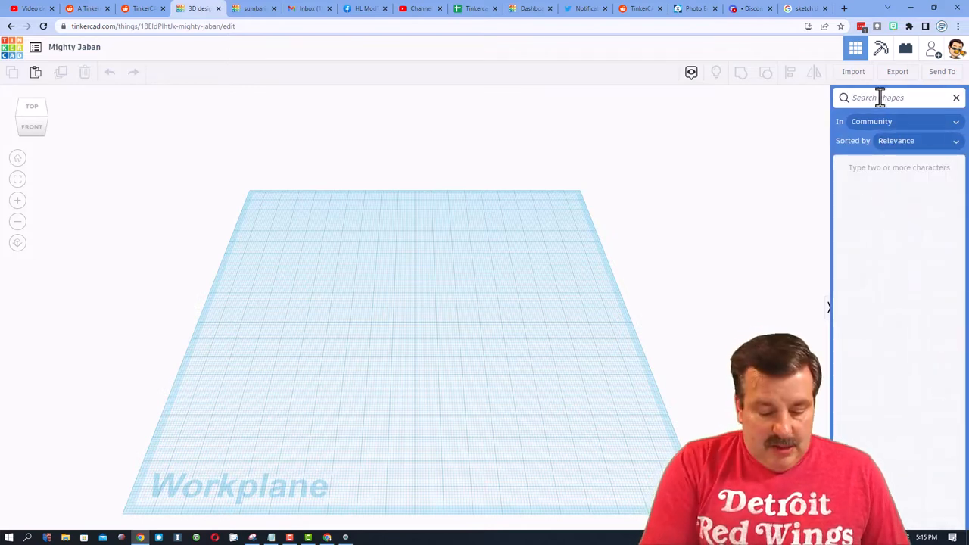
pyautogui.write('bent')
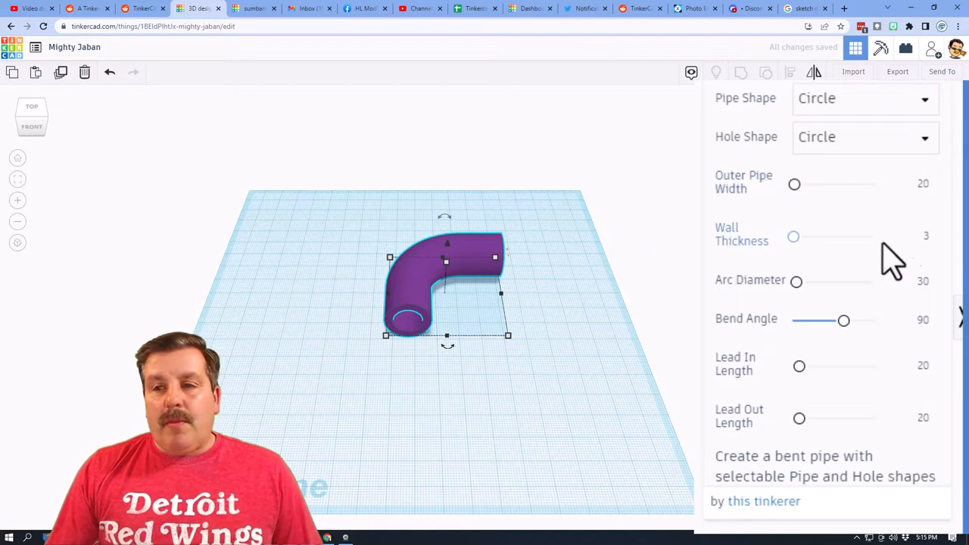
# Set the pipe's bend angle to 180, outer width 5 and arc diameter 20
pyautogui.click(916, 324)
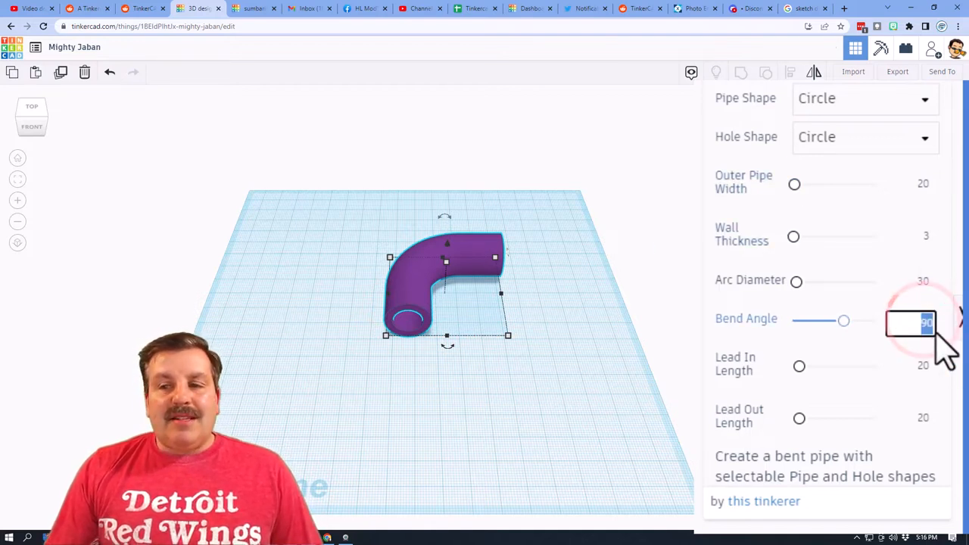
pyautogui.write('180')
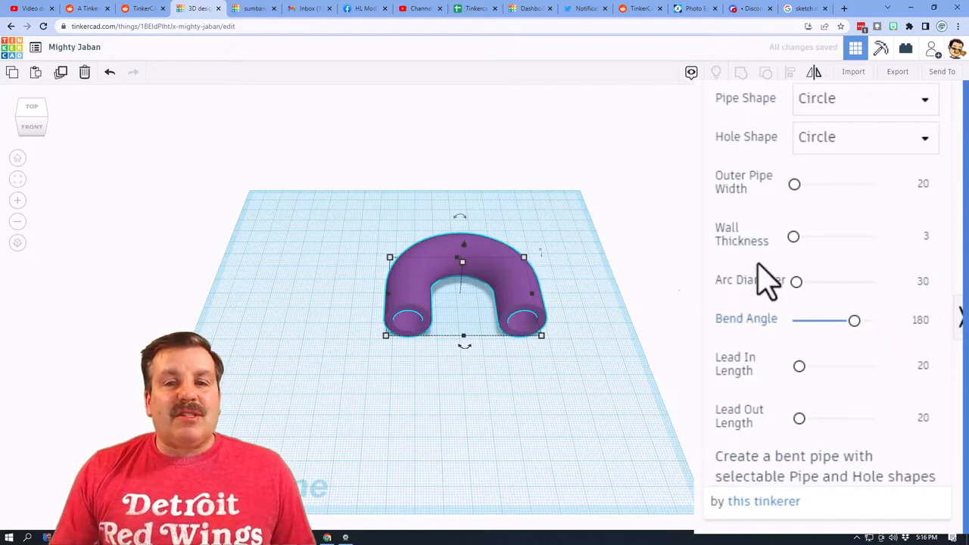
pyautogui.moveTo(451, 284)
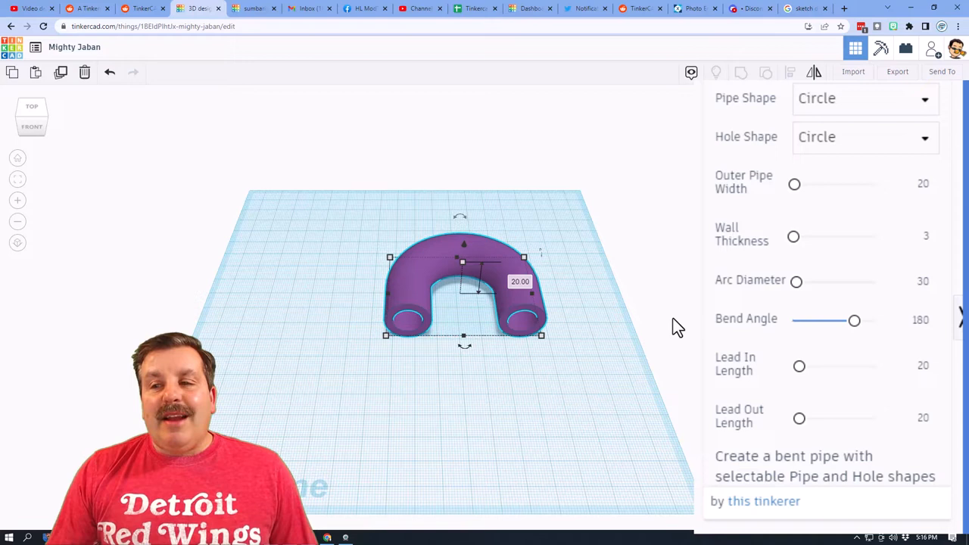
pyautogui.click(911, 187)
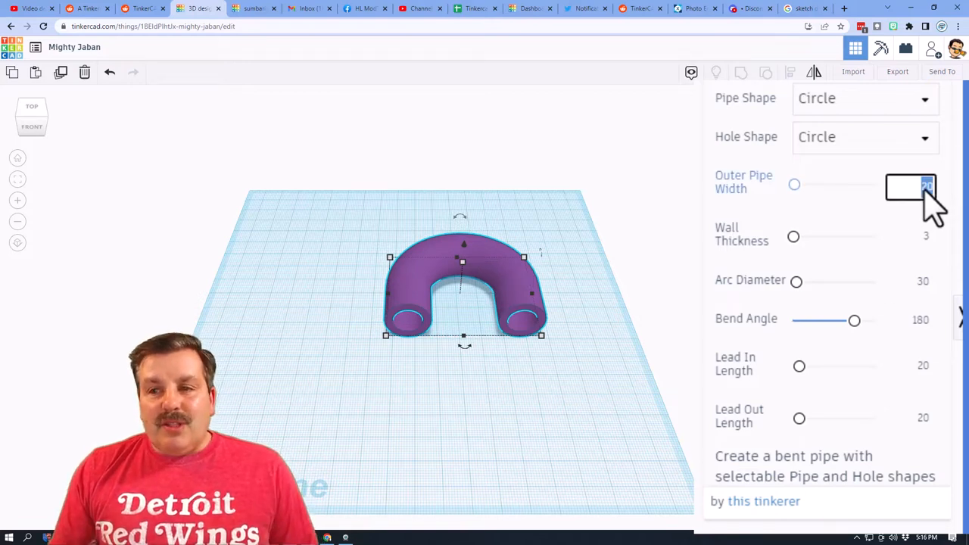
pyautogui.write('5')
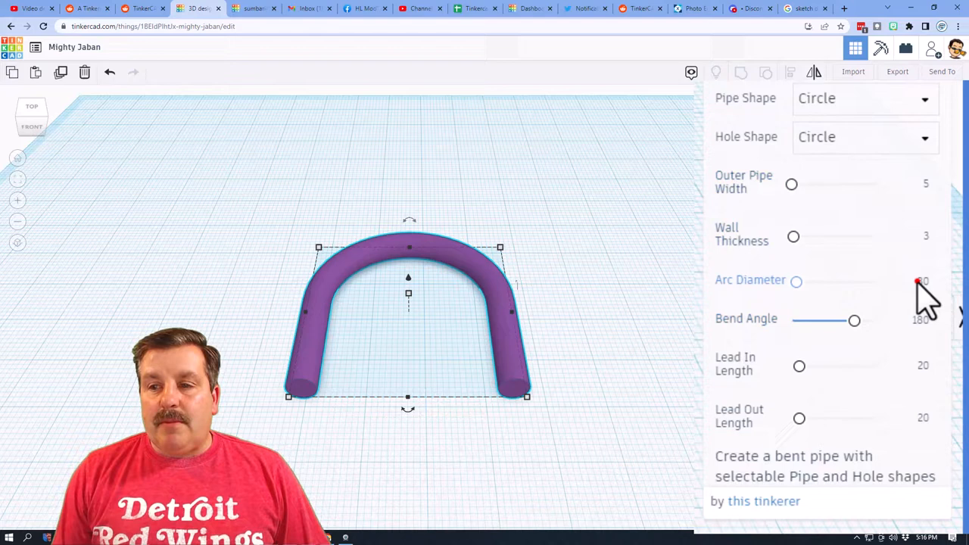
pyautogui.moveTo(920, 281); pyautogui.dragTo(794, 281)
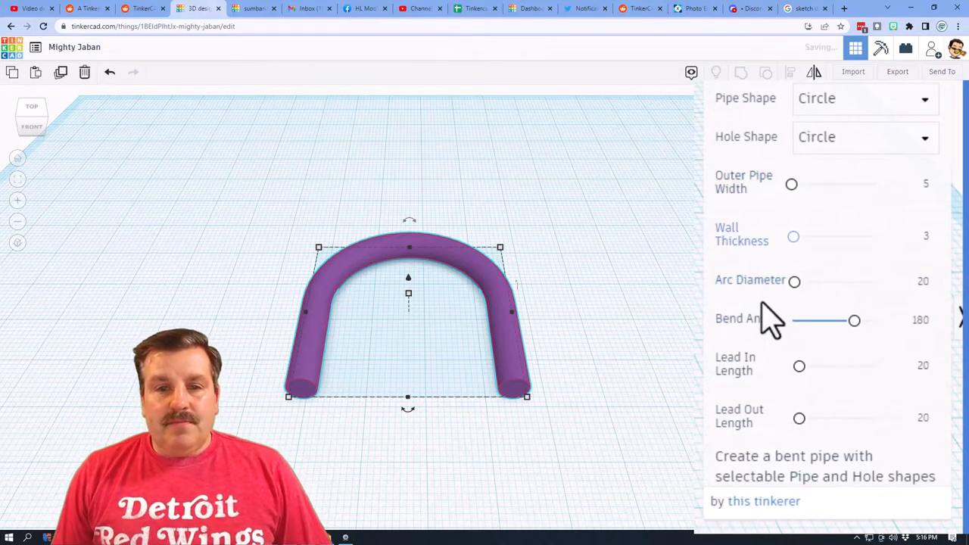
pyautogui.click(911, 366)
pyautogui.write('5')
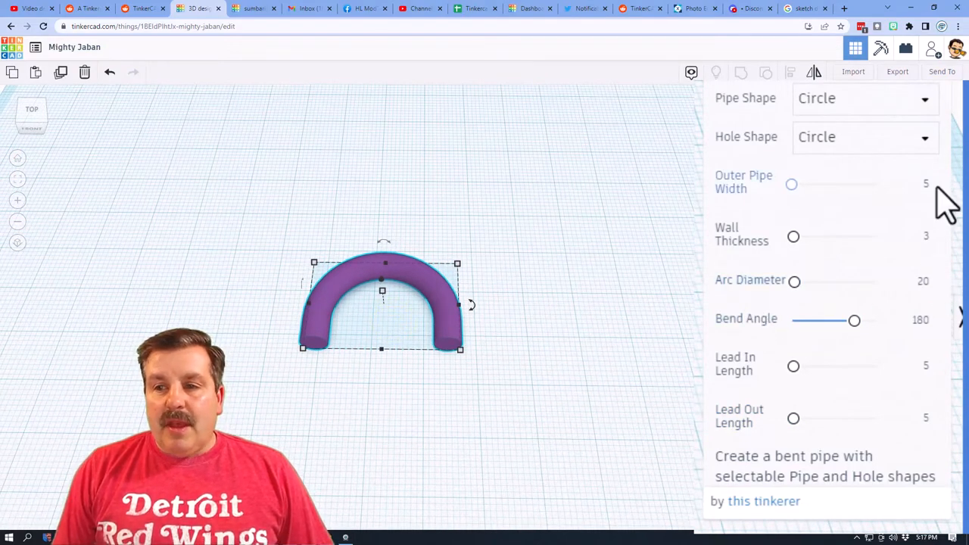
# Thin the pipe's outer width to 3 and shrink the arc diameter to 8
pyautogui.click(925, 183)
pyautogui.write('3')
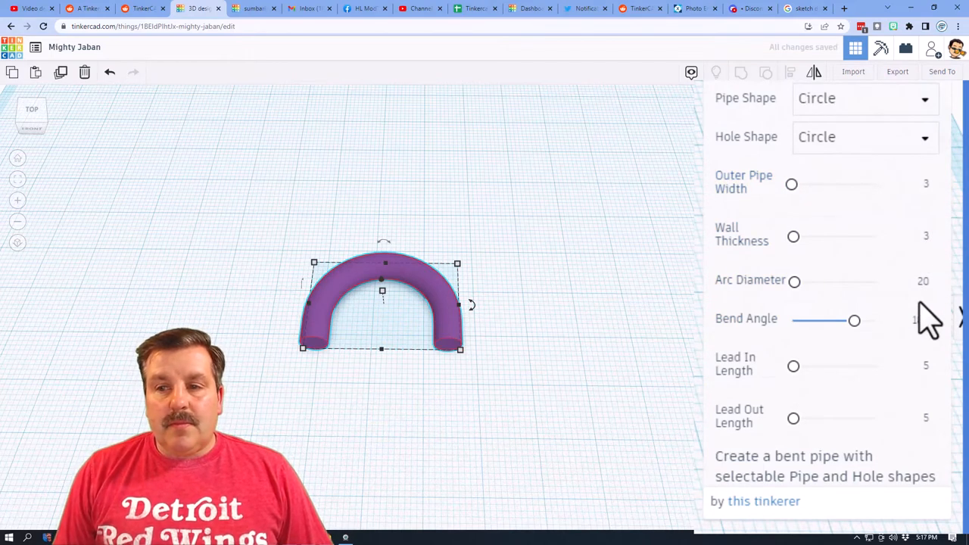
pyautogui.moveTo(854, 320); pyautogui.dragTo(855, 320)
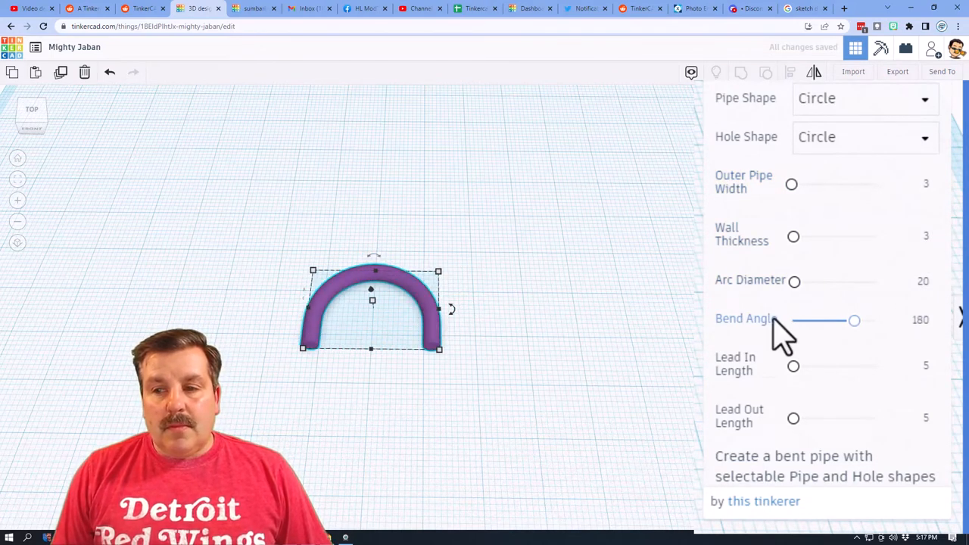
pyautogui.moveTo(928, 291)
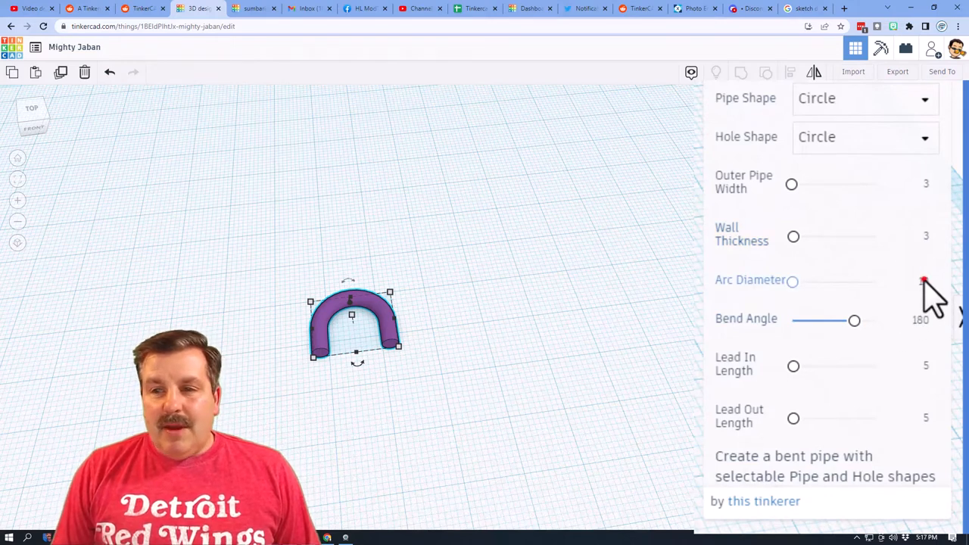
pyautogui.moveTo(924, 281); pyautogui.dragTo(792, 281)
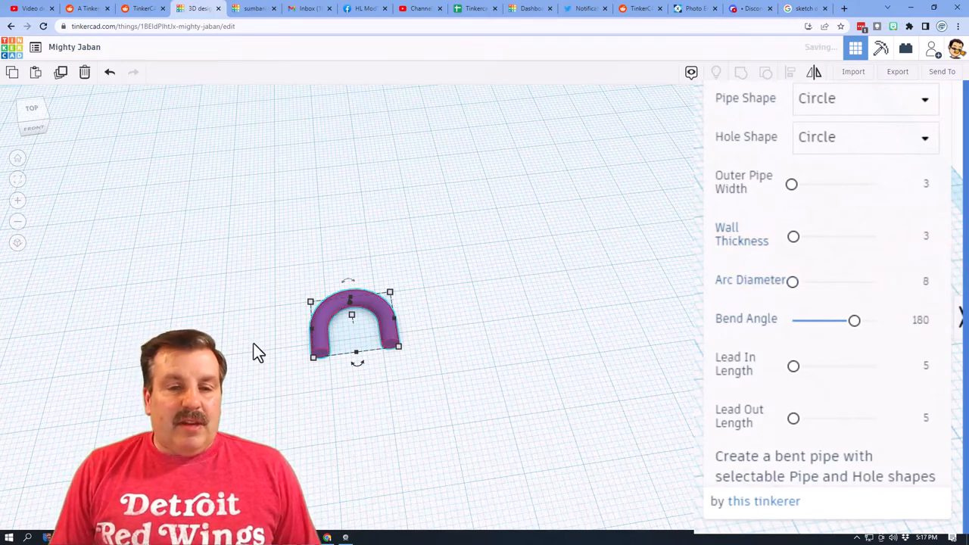
# Duplicate the U-bend into a closed link and drop it onto a side workplane
pyautogui.press('ctrl+d')
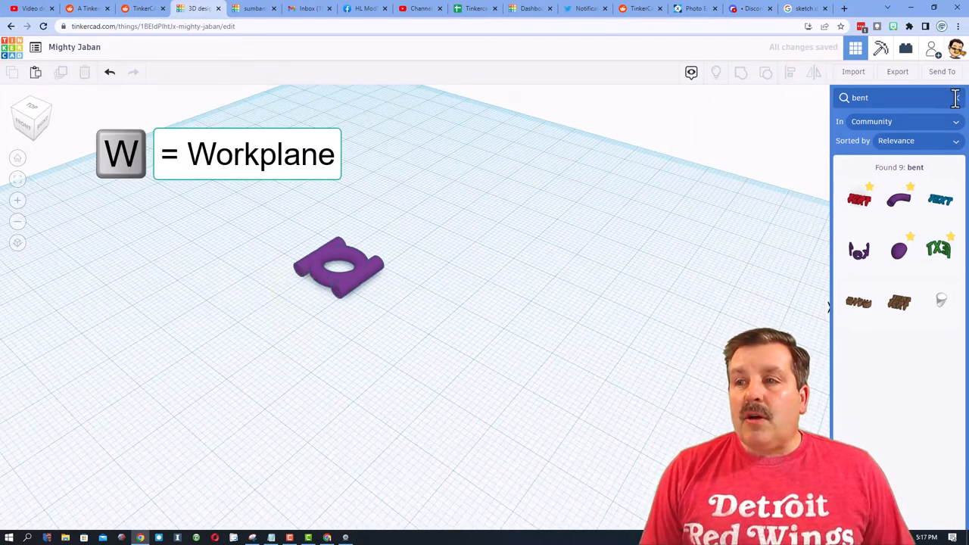
pyautogui.click(854, 104)
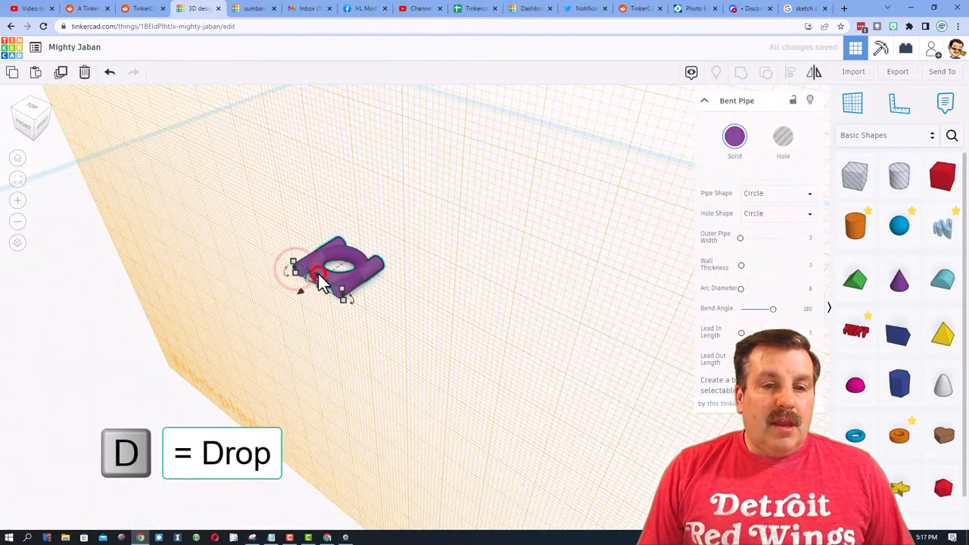
pyautogui.click(244, 315)
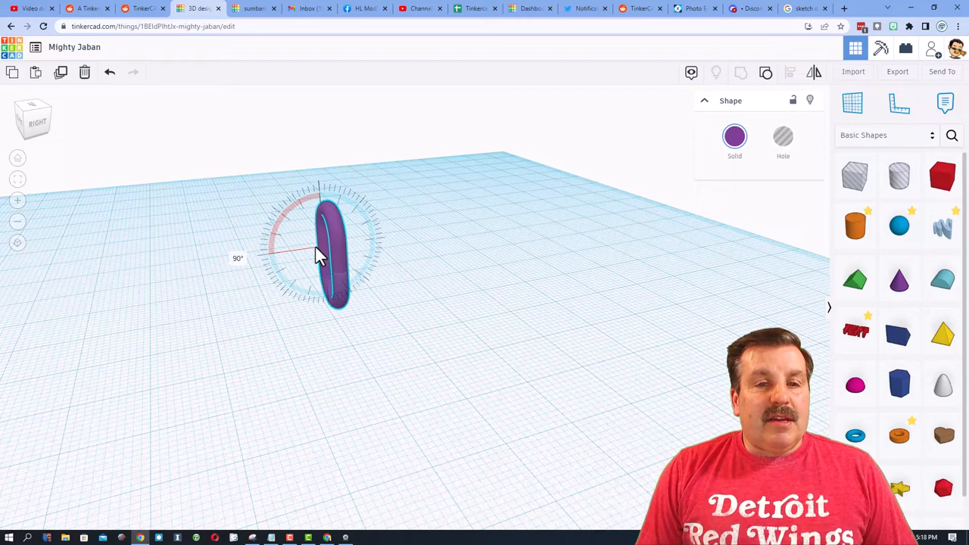
# Rotate the link upright to 90°, duplicate it, and resize it to 24 mm tall
pyautogui.moveTo(317, 253); pyautogui.dragTo(292, 242)
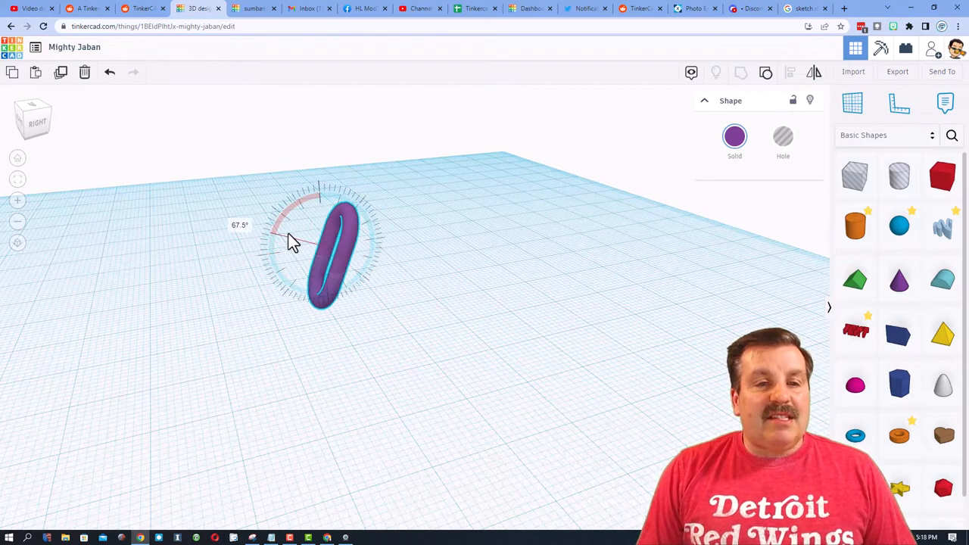
pyautogui.moveTo(292, 240); pyautogui.dragTo(296, 259)
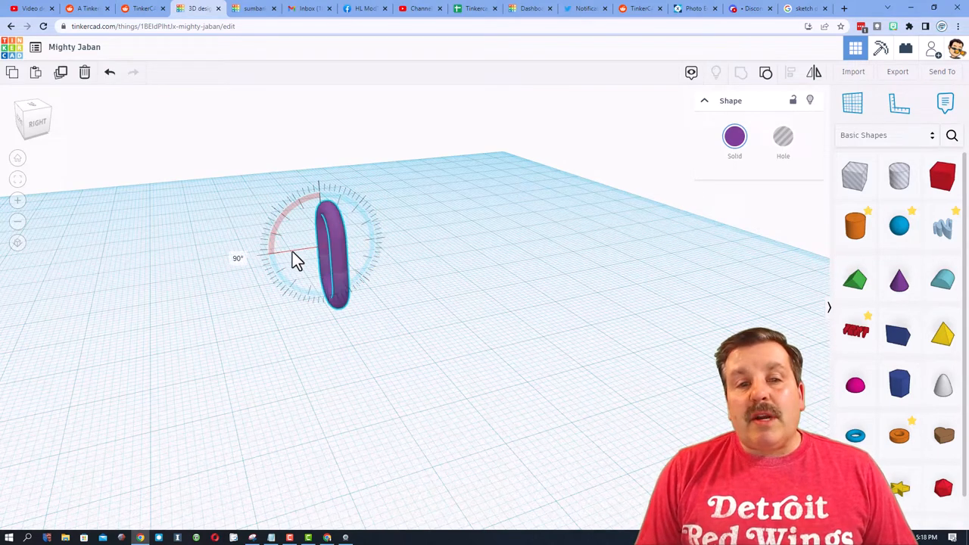
pyautogui.moveTo(295, 257); pyautogui.dragTo(178, 240)
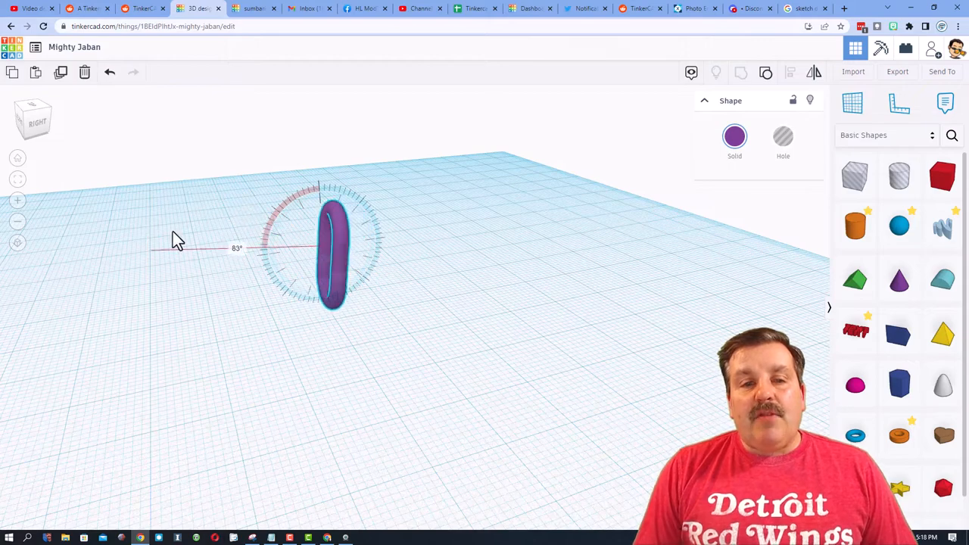
pyautogui.moveTo(174, 240); pyautogui.dragTo(296, 265)
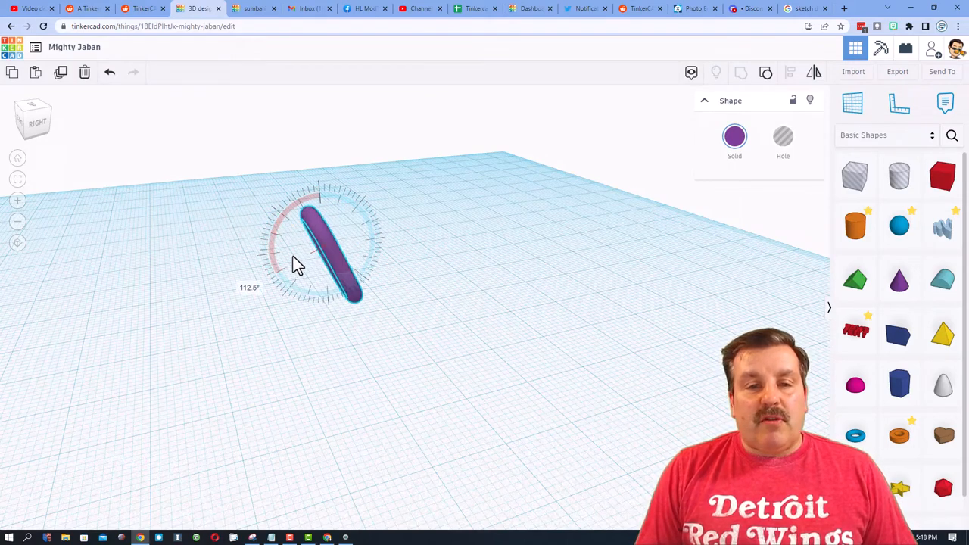
pyautogui.press('ctrl+d')
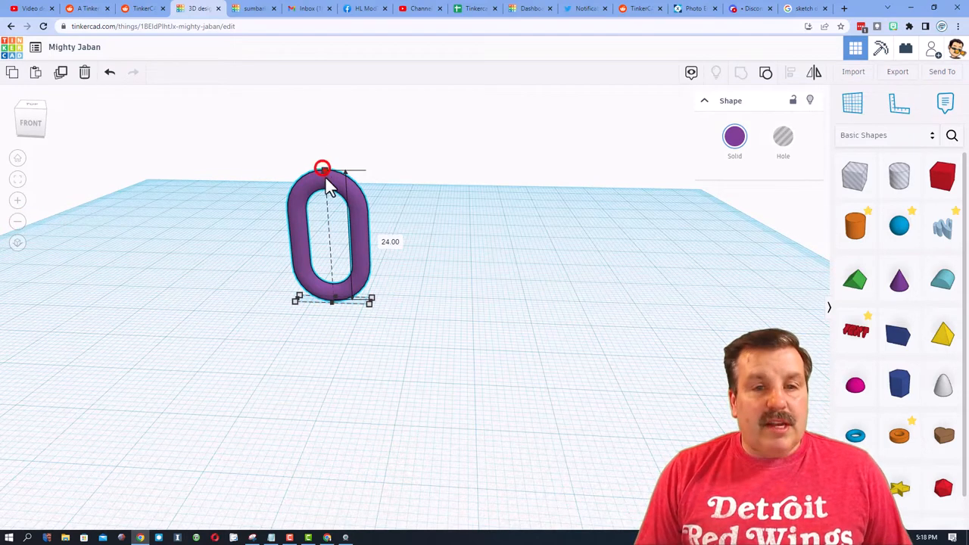
pyautogui.moveTo(323, 168); pyautogui.dragTo(333, 286)
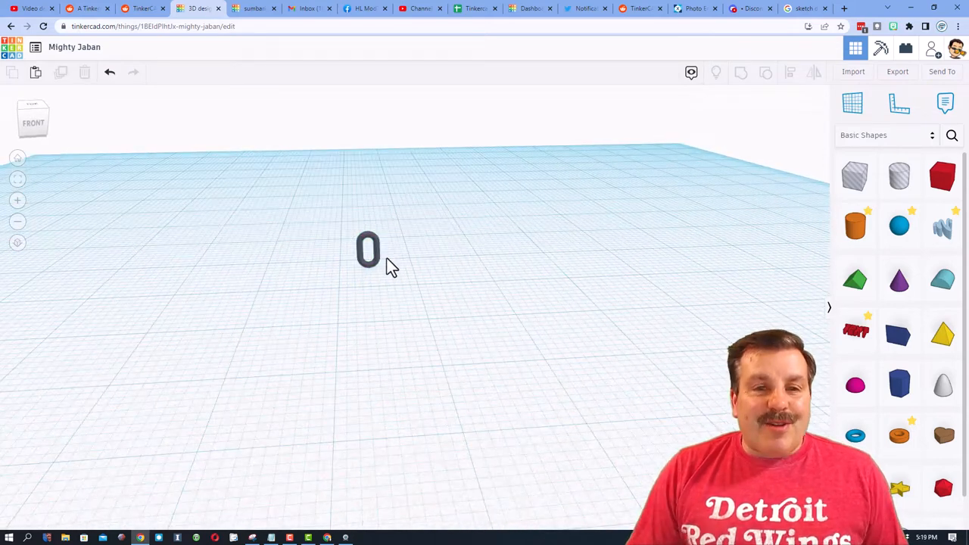
# Change the snap grid spacing, then duplicate and raise copies into interlocking stacked links
pyautogui.click(369, 249)
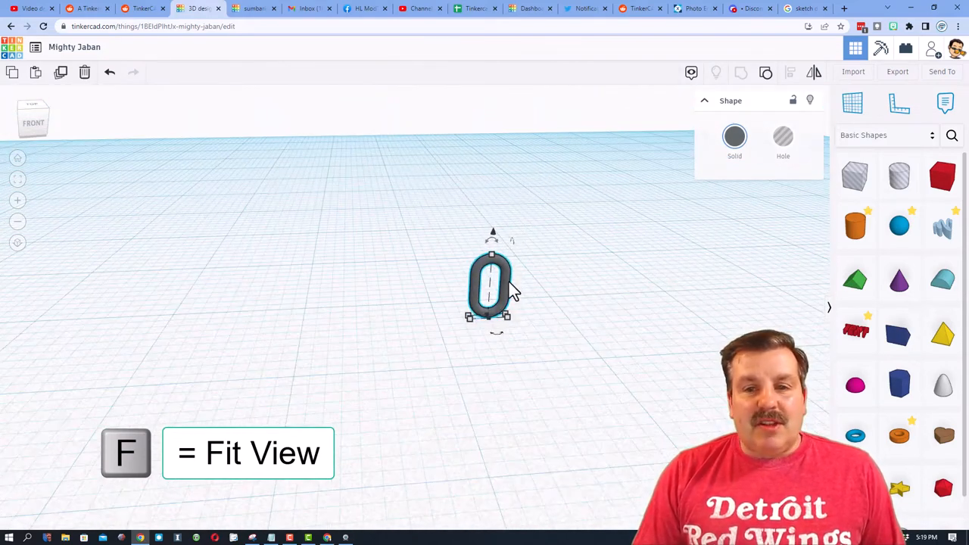
pyautogui.click(805, 518)
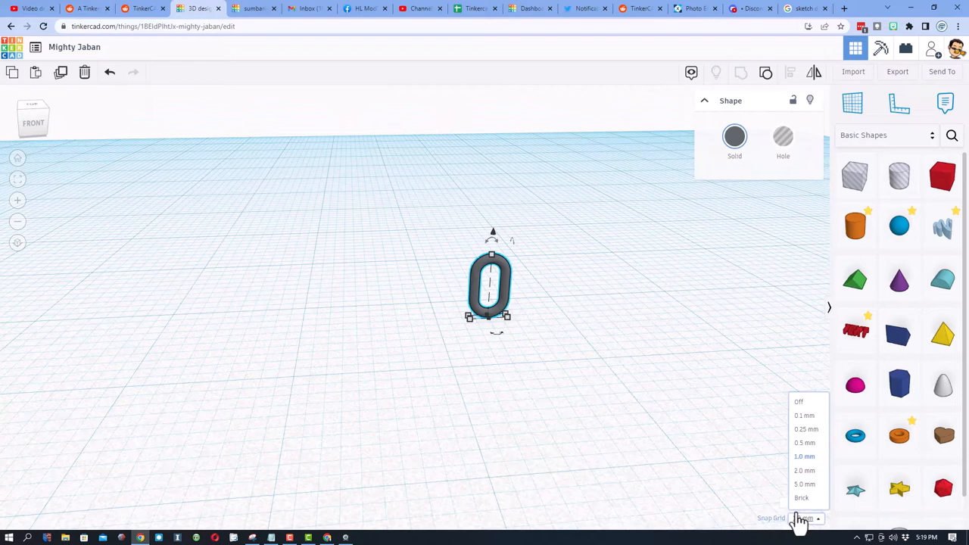
pyautogui.click(805, 443)
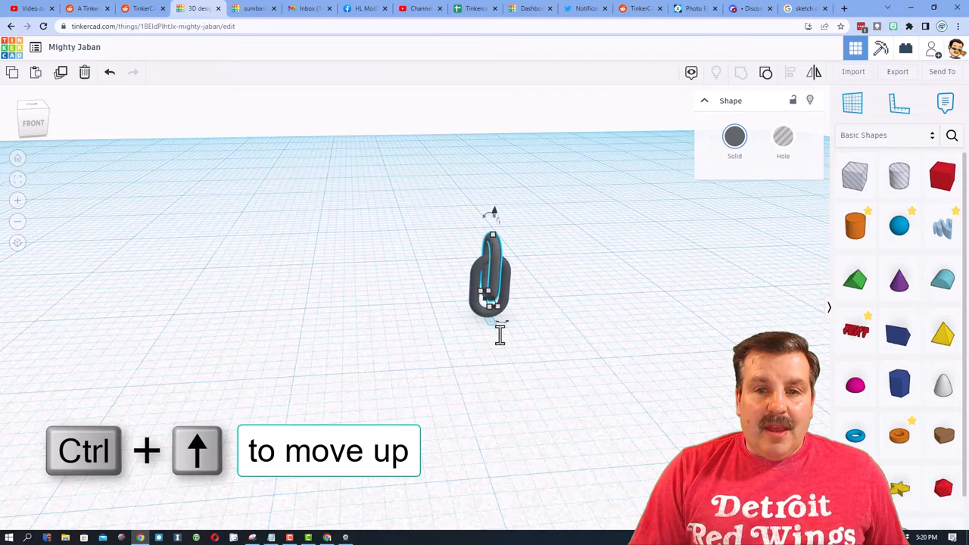
pyautogui.press('Ctrl+Up')
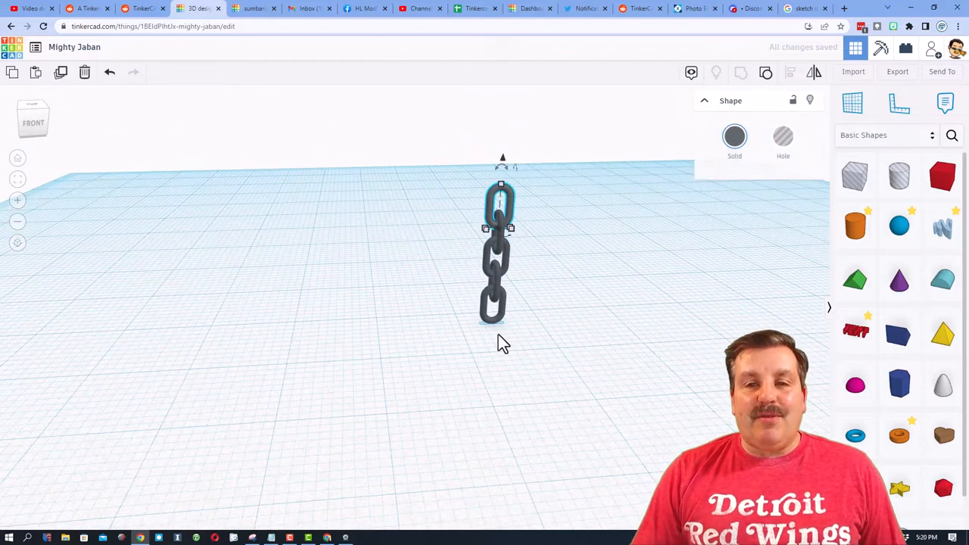
pyautogui.press('ctrl+d')
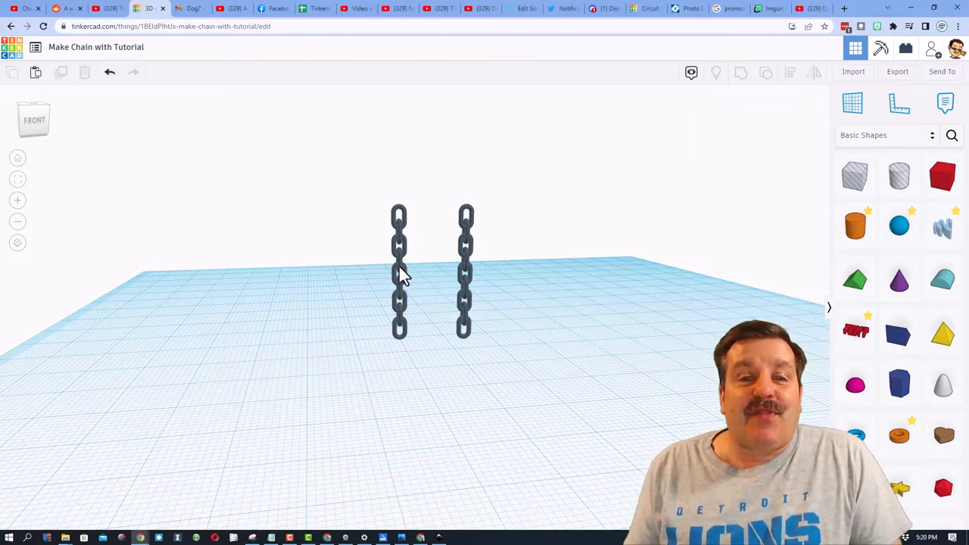
# Select one of the two chains to remove it
pyautogui.click(399, 272)
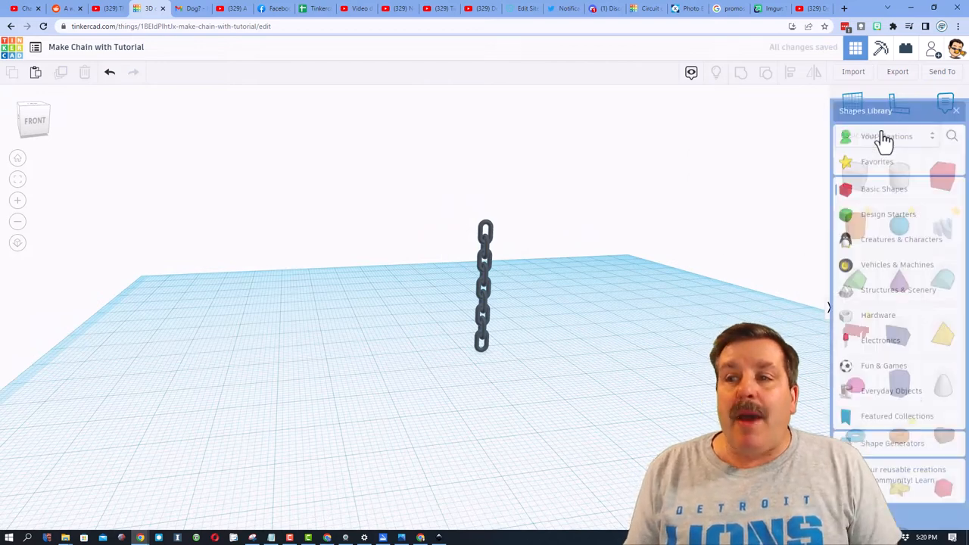
# Delete the old saved chain shape from Your Creations and confirm
pyautogui.click(885, 136)
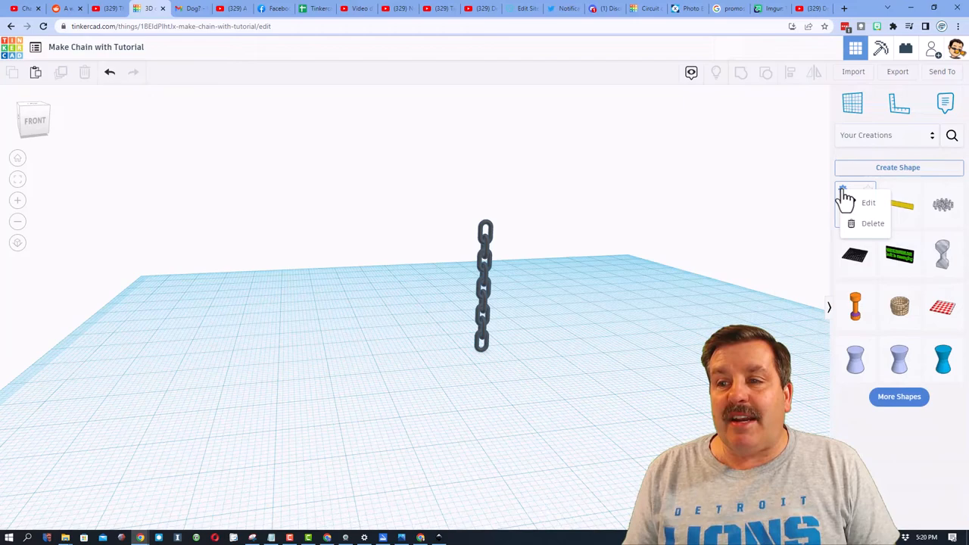
pyautogui.click(873, 223)
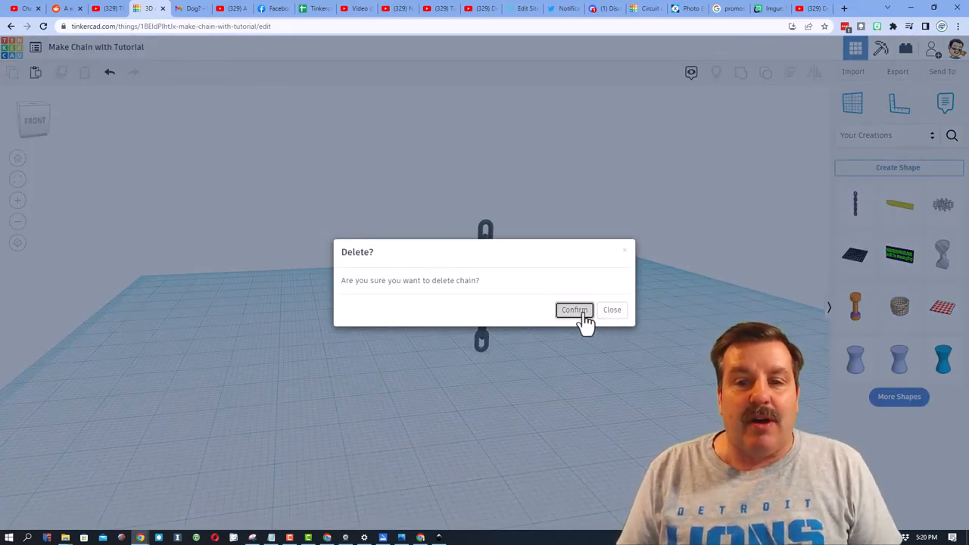
pyautogui.click(573, 310)
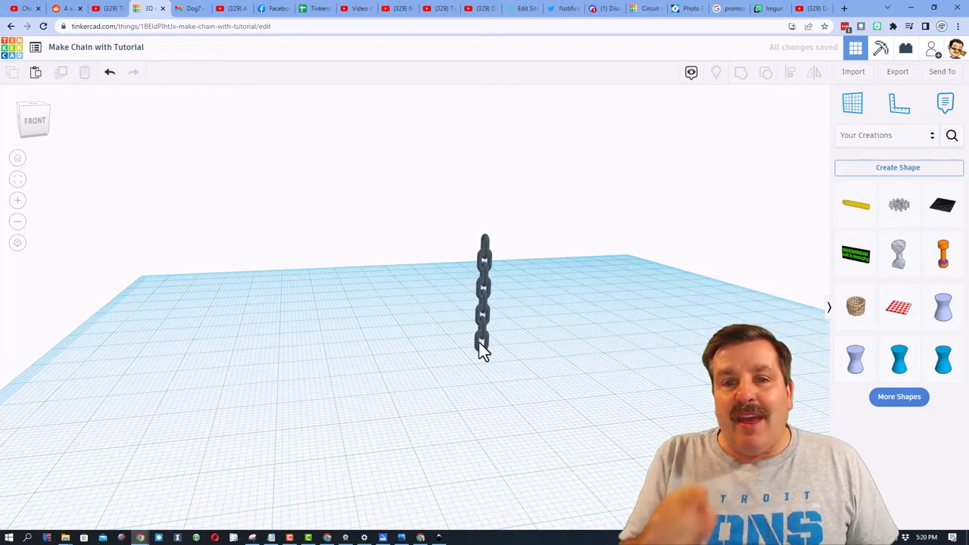
# Save the selected links as shape 'chain', description 'swing', tags chain and link
pyautogui.moveTo(485, 349); pyautogui.dragTo(511, 386)
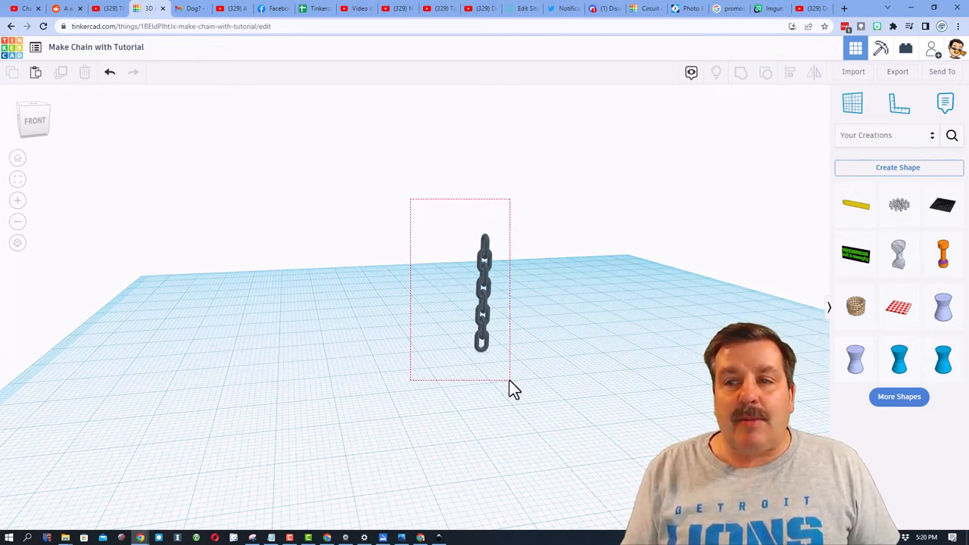
pyautogui.click(484, 296)
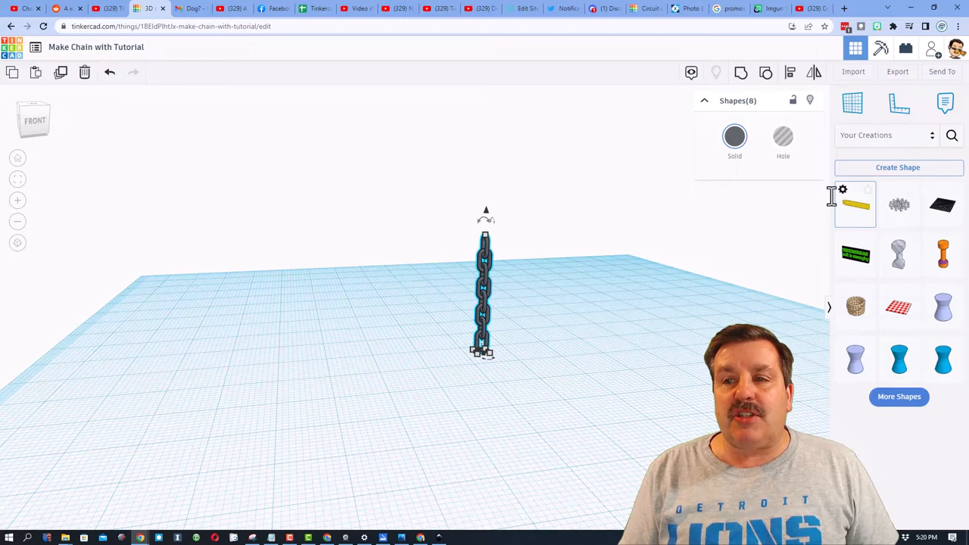
pyautogui.click(898, 168)
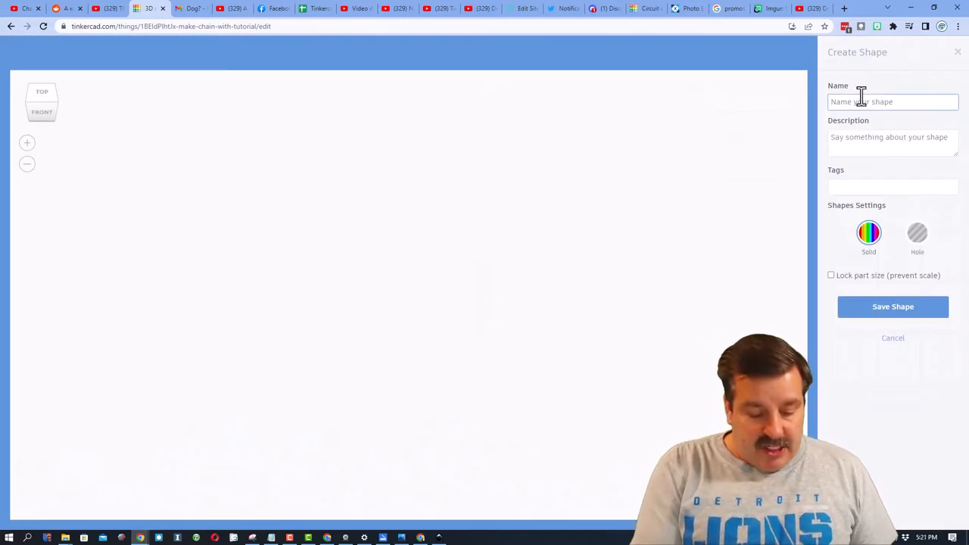
pyautogui.write('chain')
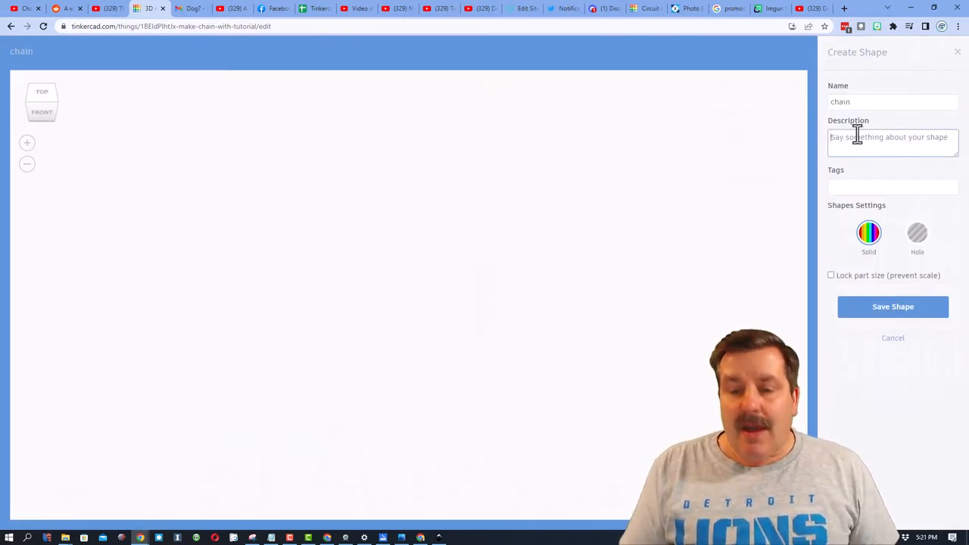
pyautogui.write('swing')
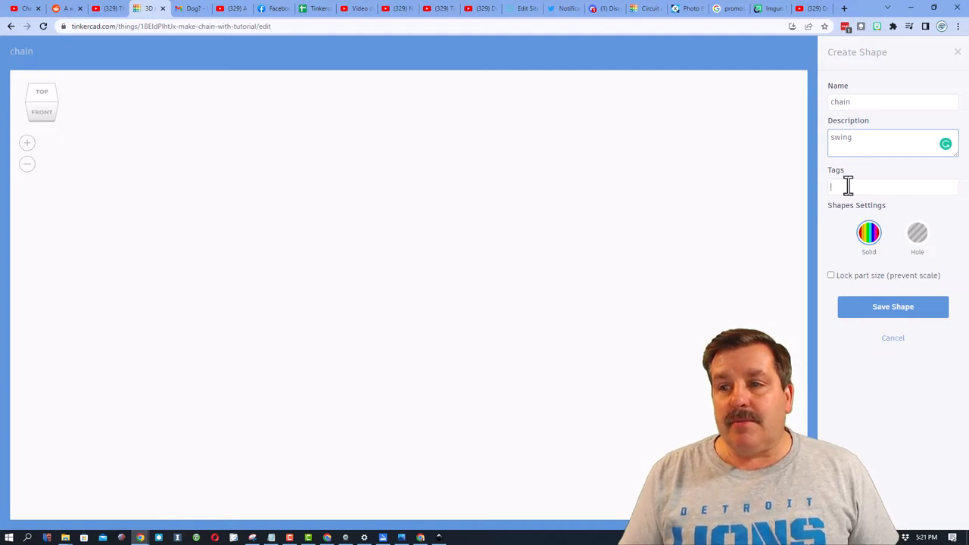
pyautogui.write('chain link')
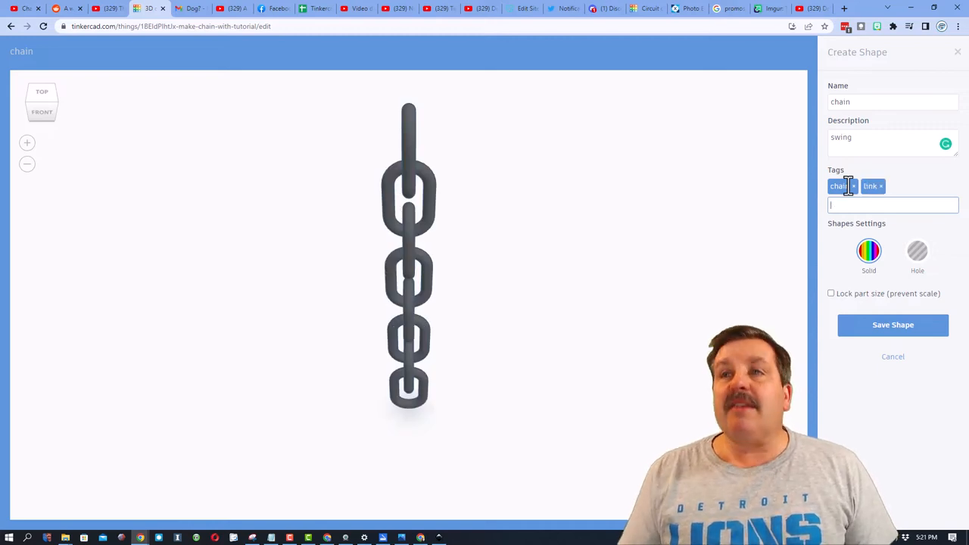
pyautogui.moveTo(893, 325)
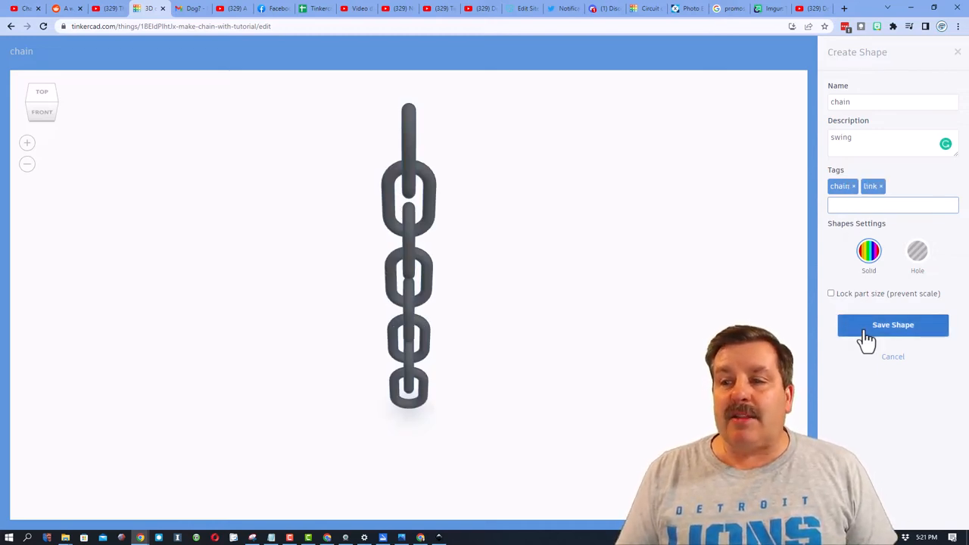
pyautogui.click(893, 325)
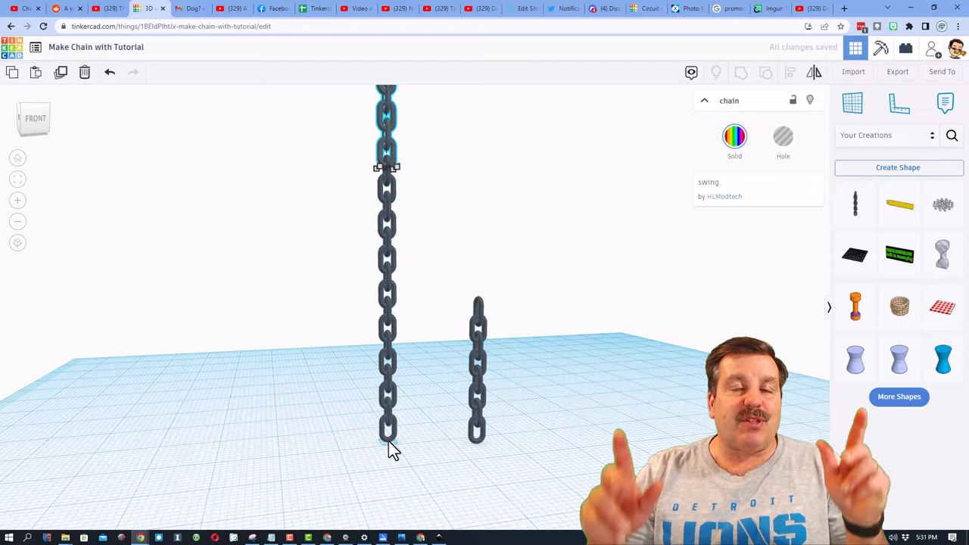
pyautogui.moveTo(470, 465)
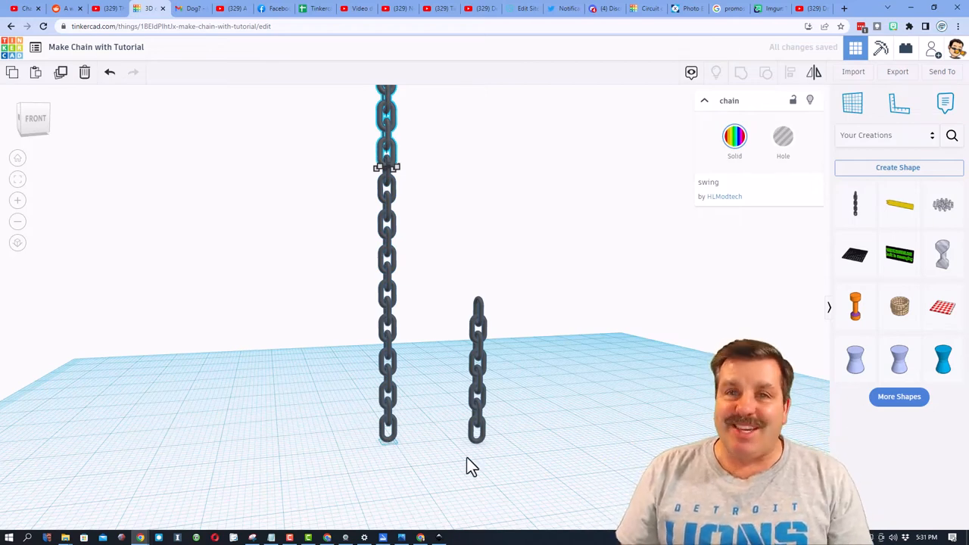